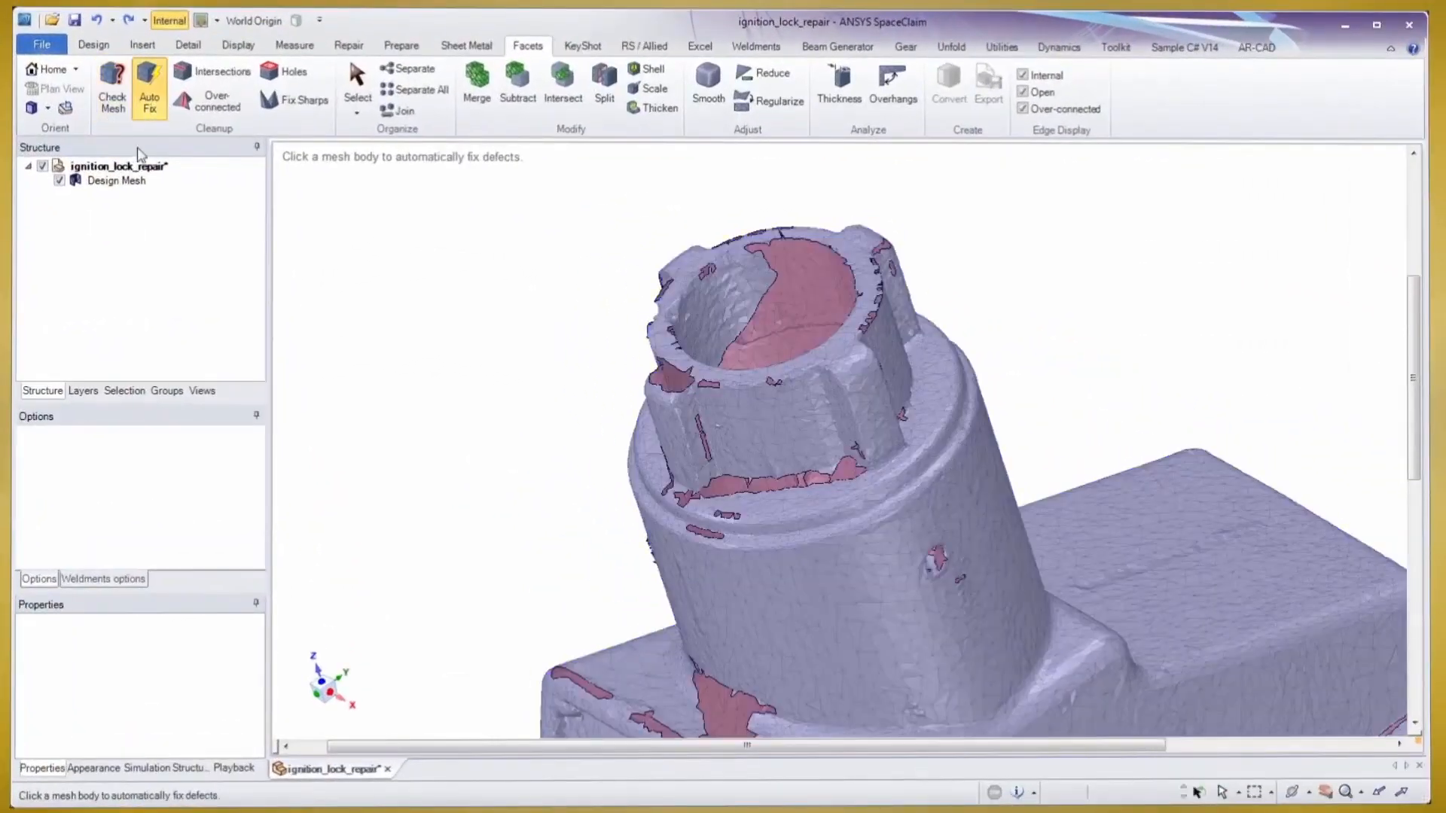
- Auto Fix the red-marked defects on the ignition_lock_repair mesh body
click(357, 81)
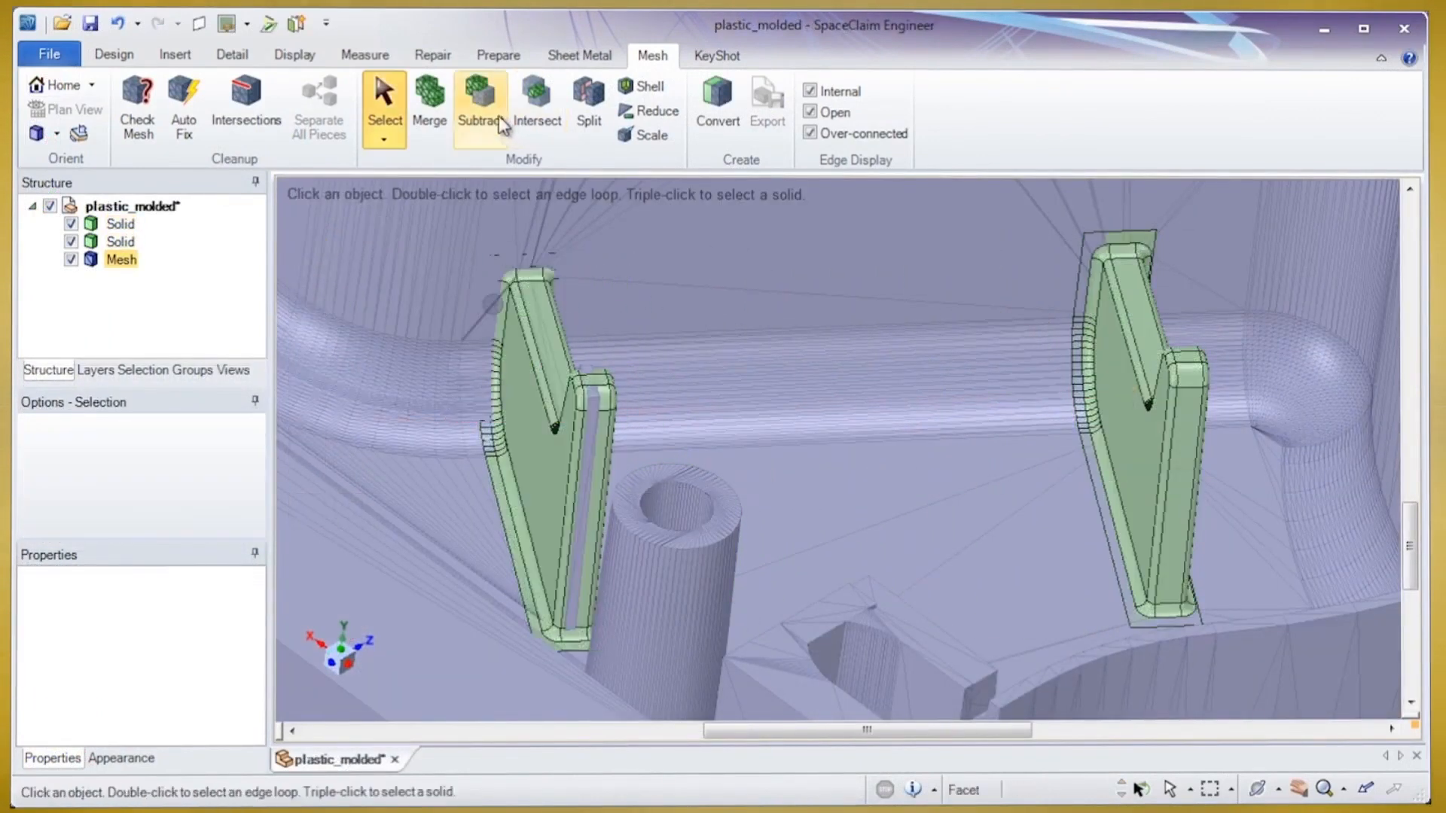
- Subtract the two green Solid clips from the molded plastic mesh body
click(428, 103)
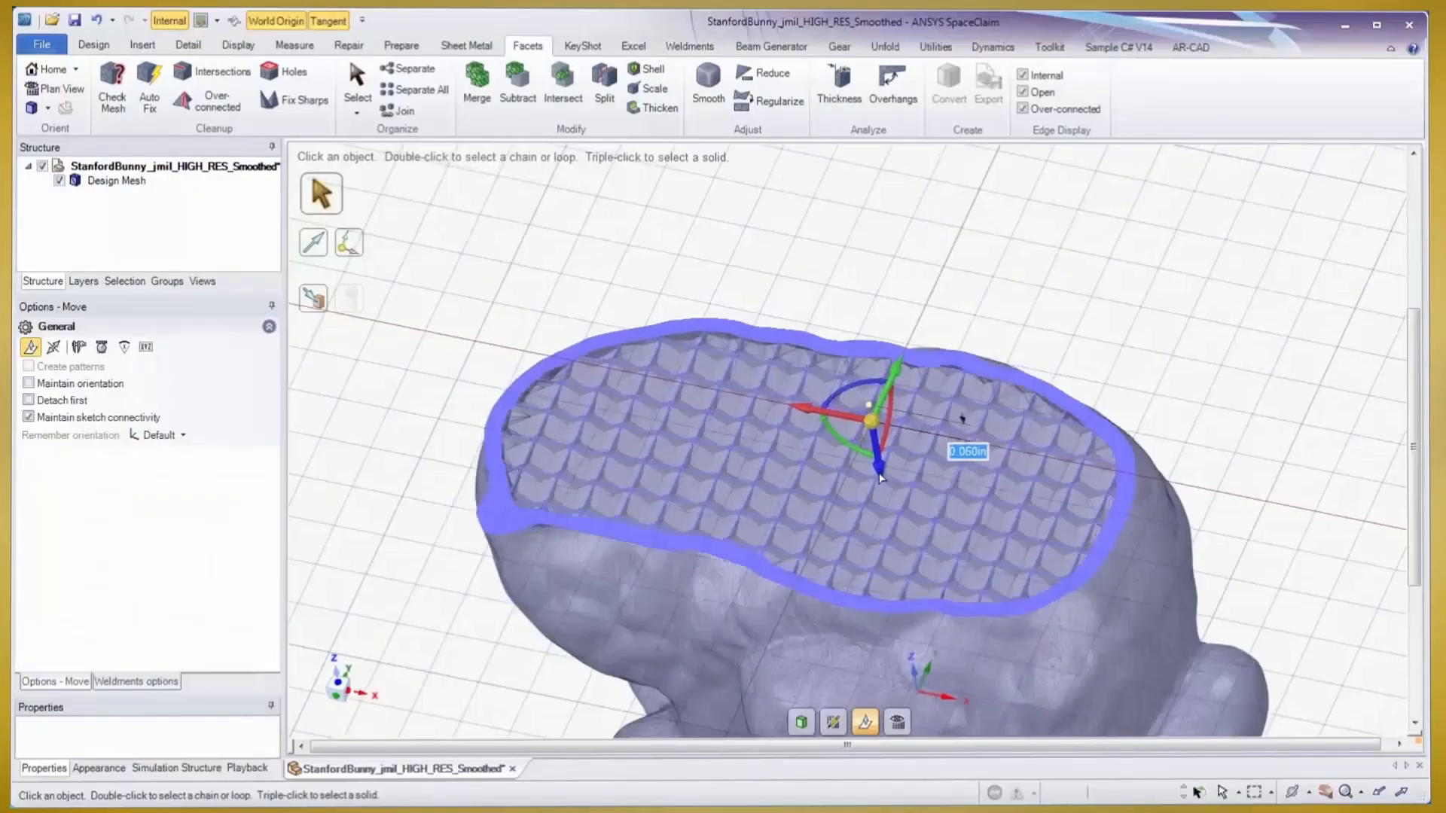
- Drag the sliced bunny section out to 0.210 in, revealing the lattice infill
drag(876, 477, 899, 514)
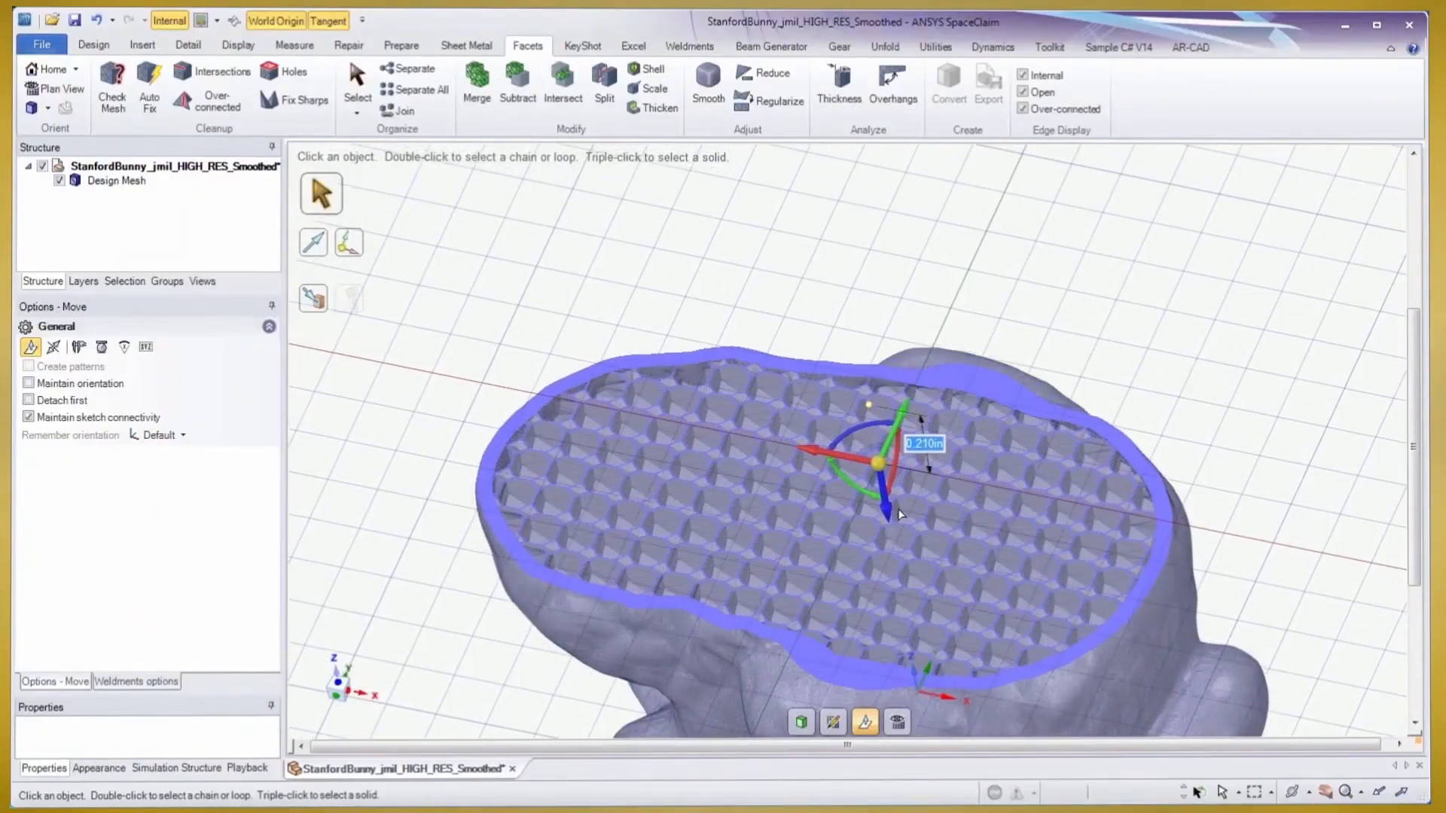